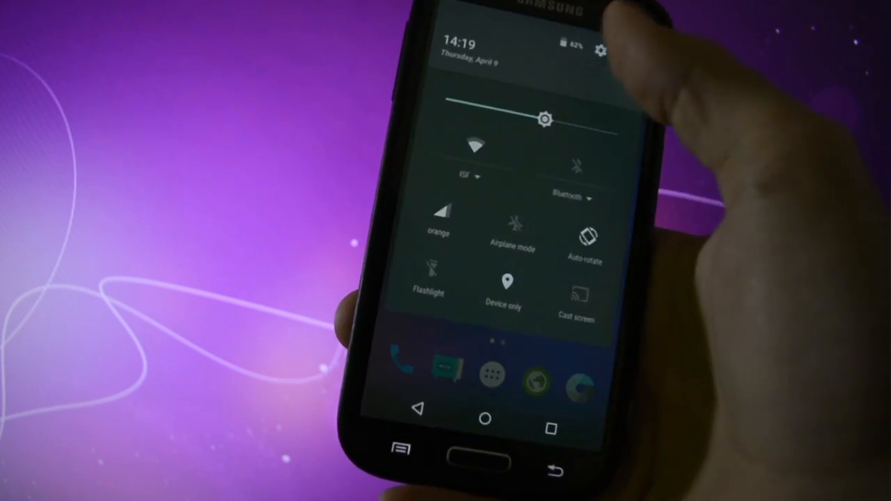
Step: Reboot the phone and wait for it to reach the home screen
click(603, 50)
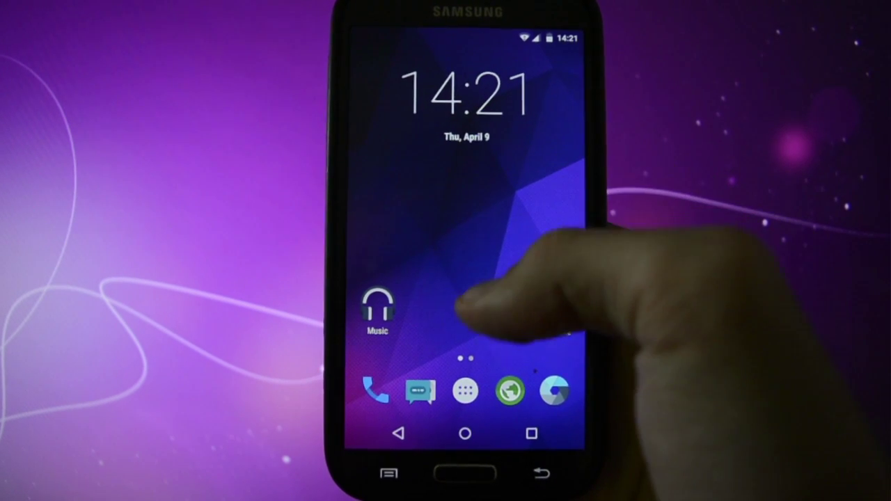
Step: View the Configurations categories (Interface, Miscellaneous, Lock Screen, Notification drawer, Buttons), then return to the app drawer
click(462, 392)
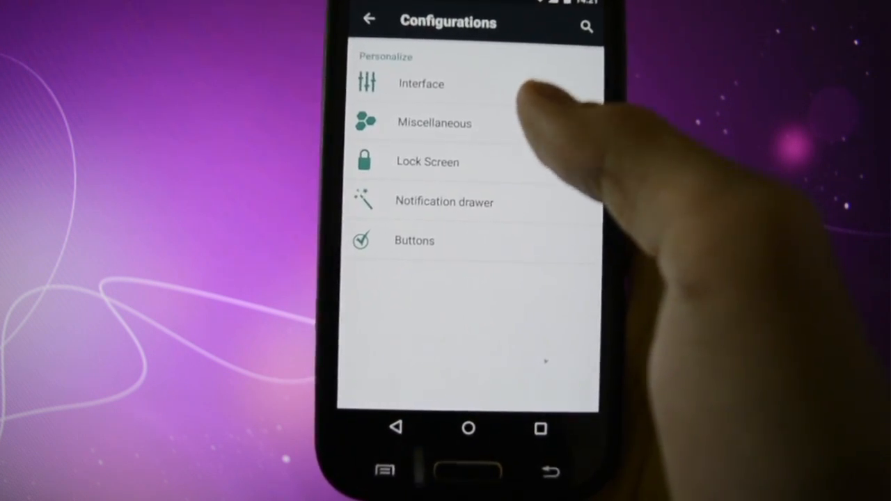
click(420, 84)
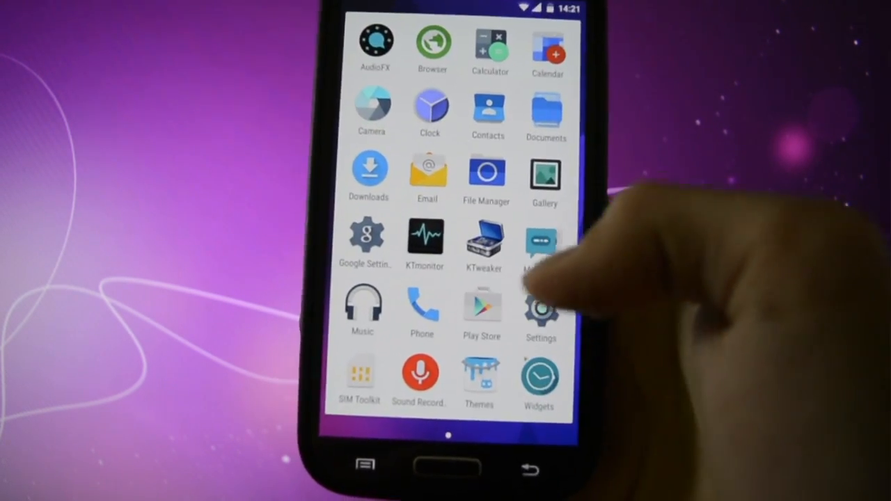
click(486, 239)
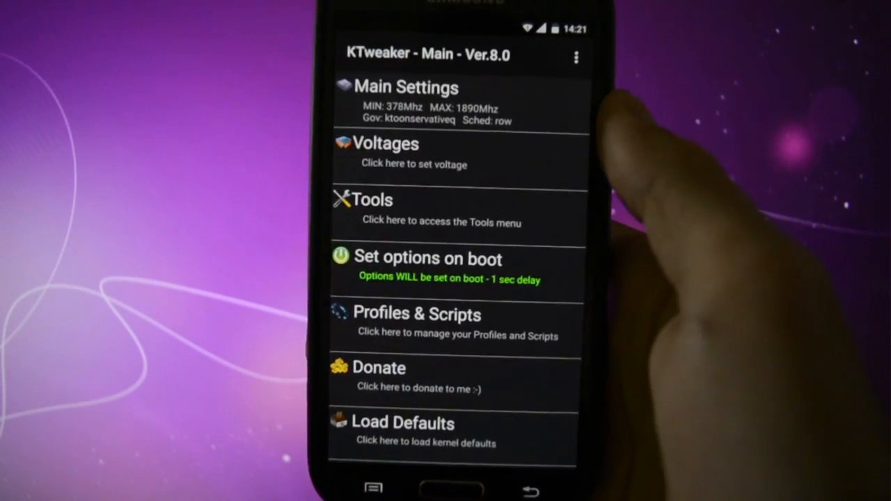
click(417, 323)
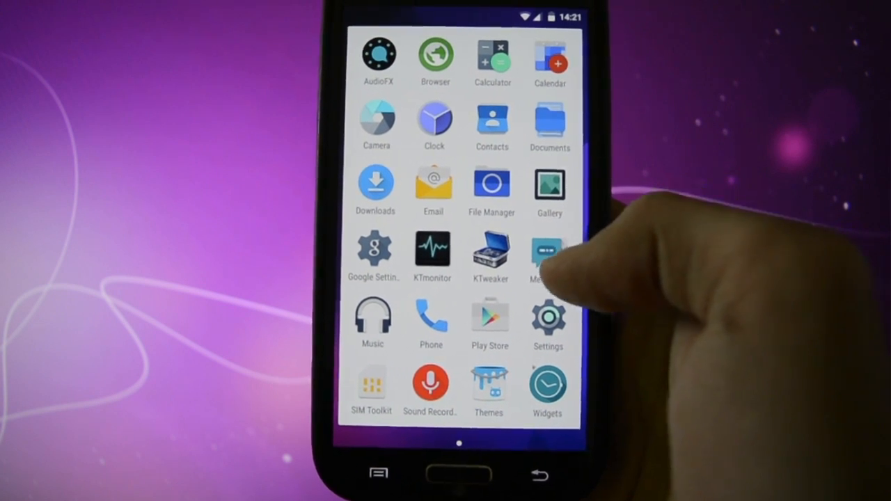
click(549, 317)
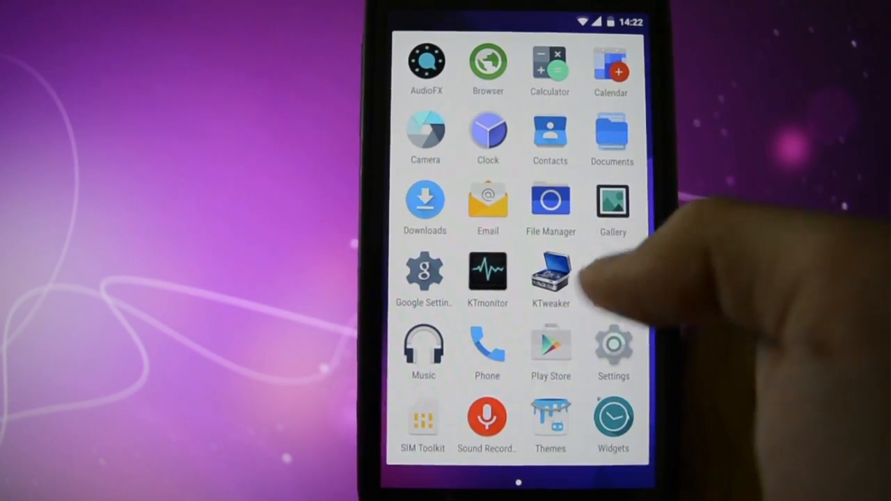
Step: In Order Tiles, add Battery mode, Ambient display, Brightness, Compass and LTE quick settings tiles
click(613, 343)
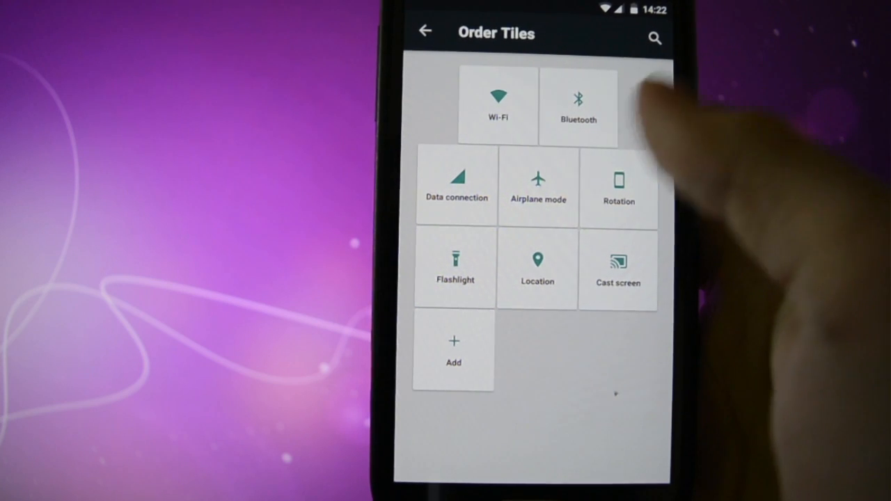
click(453, 351)
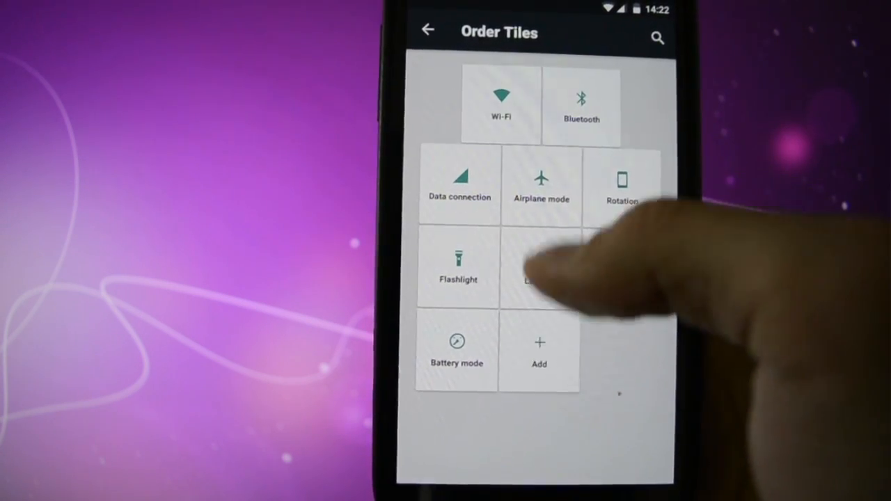
click(539, 354)
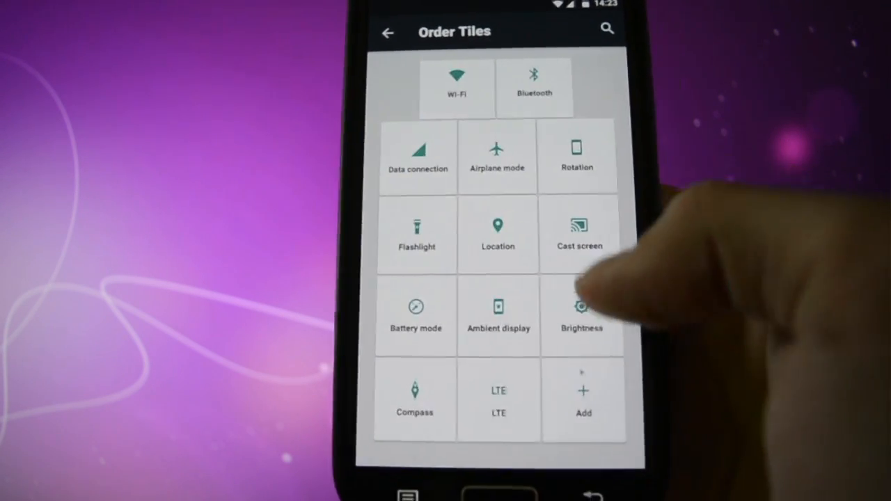
Step: Show the Lock Screen page with Shortcuts, lock icon sleep and music visualizer options
click(580, 398)
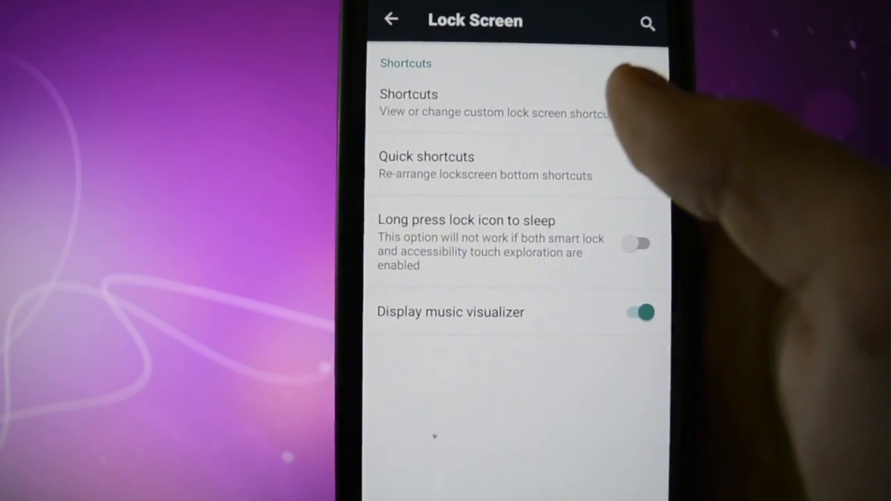
Step: From the navigation bar options, reach Miscellaneous settings with Recents panel clear-all and clock widget options
click(426, 156)
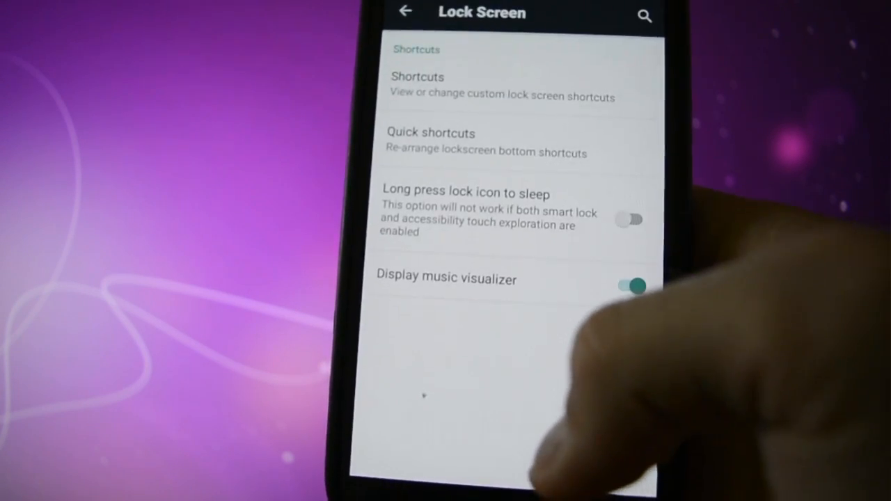
click(401, 13)
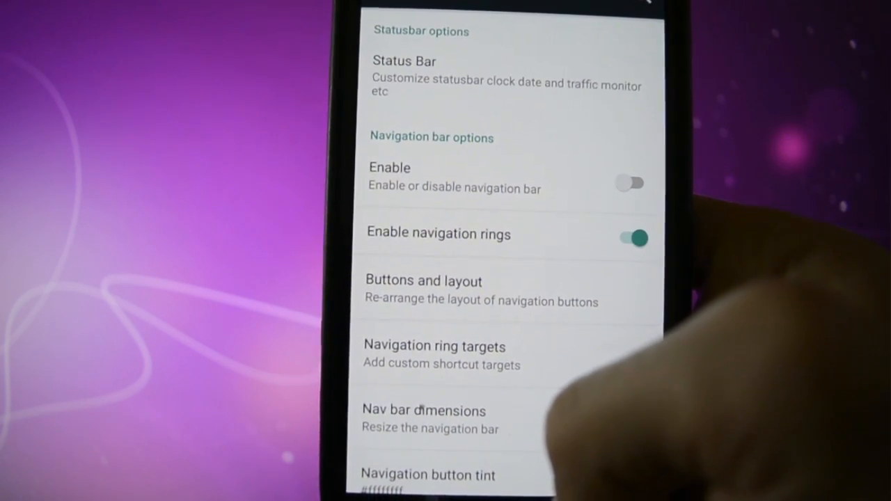
click(630, 237)
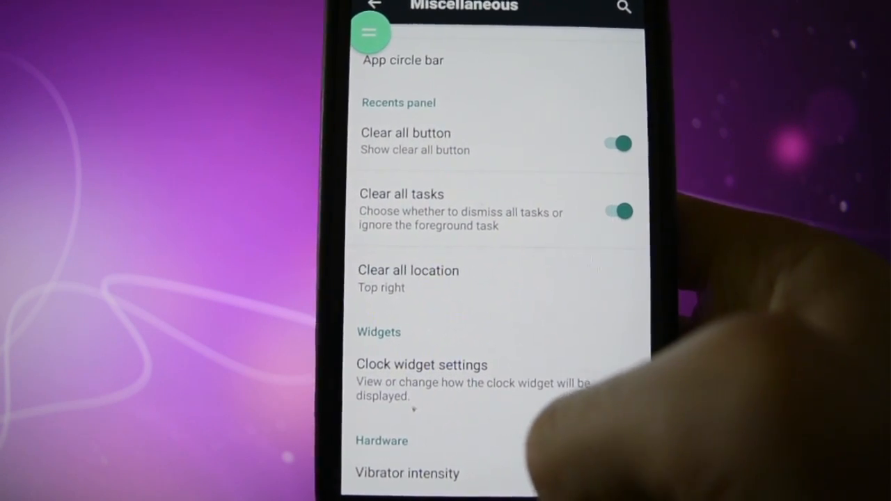
Step: Scroll the main Settings list through Device and System sections, then return to the app drawer
click(376, 13)
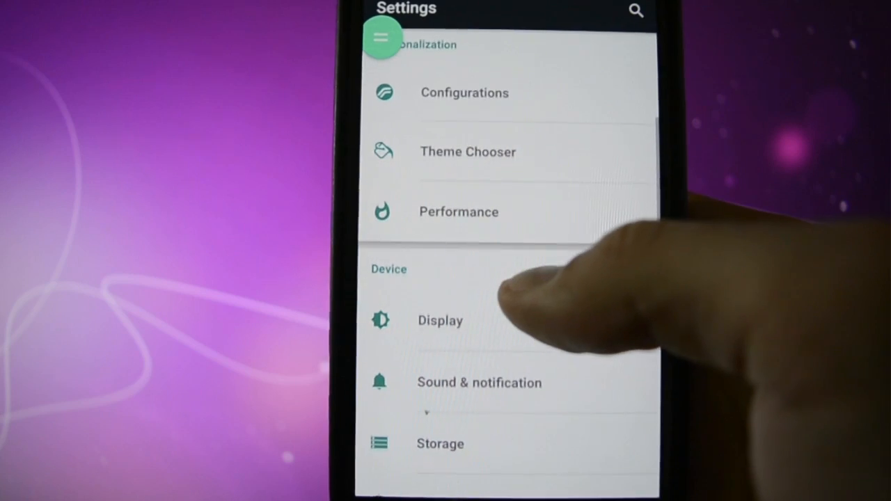
scroll(down, 3)
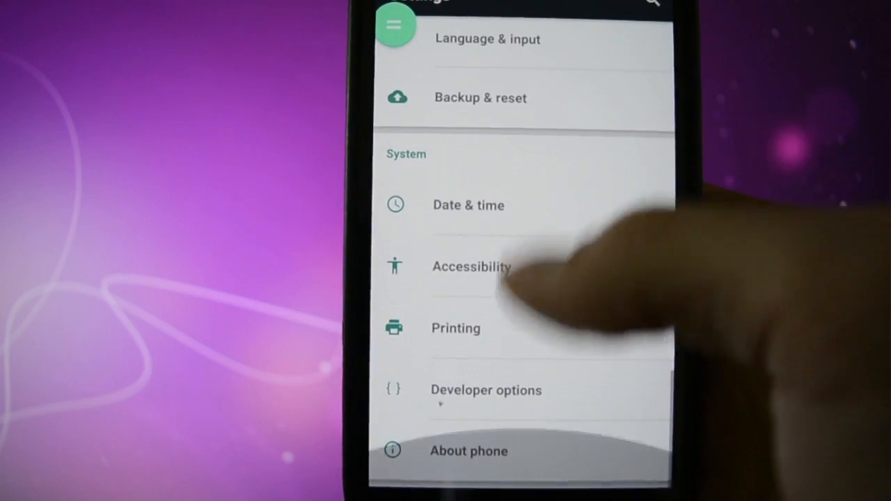
click(467, 451)
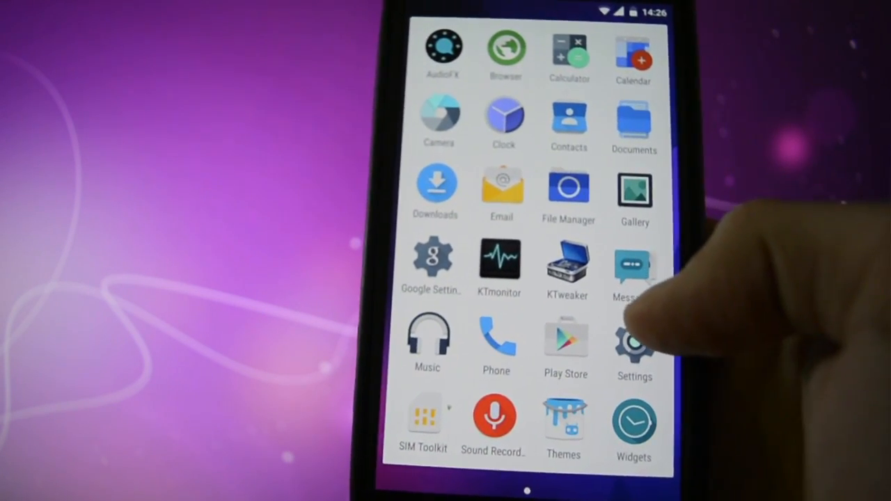
Step: Launch the Clock app showing 14:26, Thu, April 9
click(633, 345)
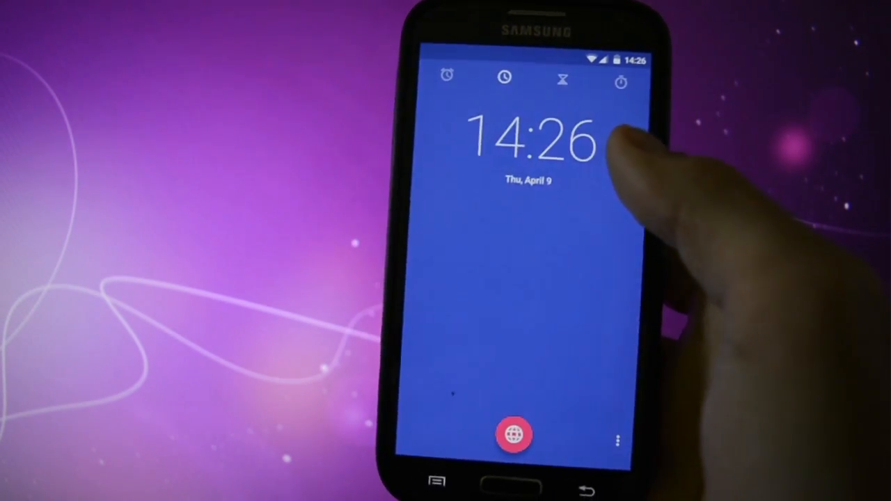
Step: Scroll through Contacts, view the File Manager folder list, then exit back to the app drawer
click(451, 75)
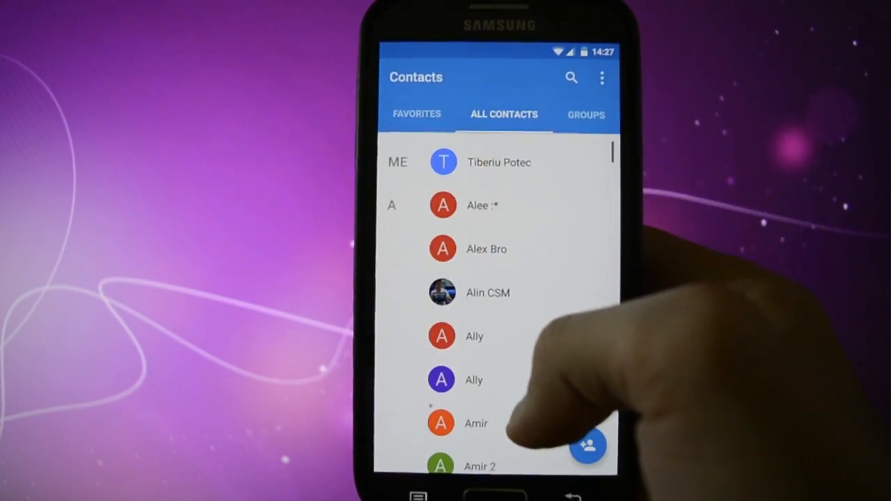
scroll(down, 3)
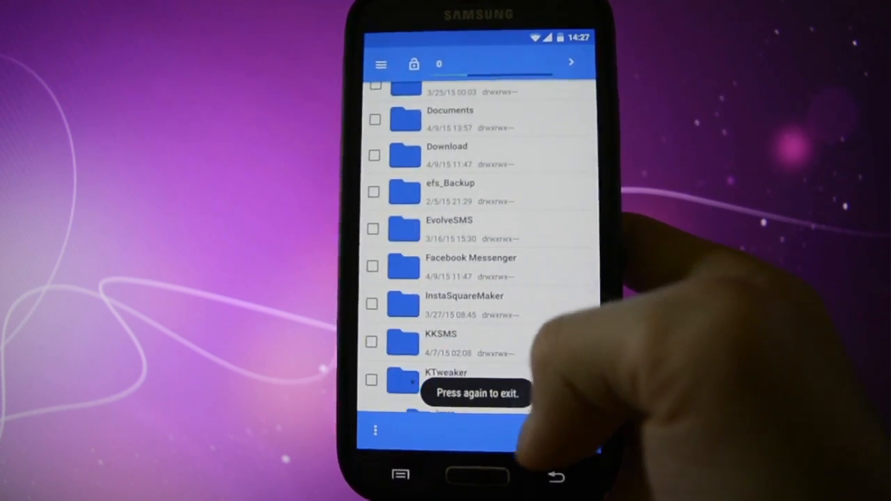
click(473, 477)
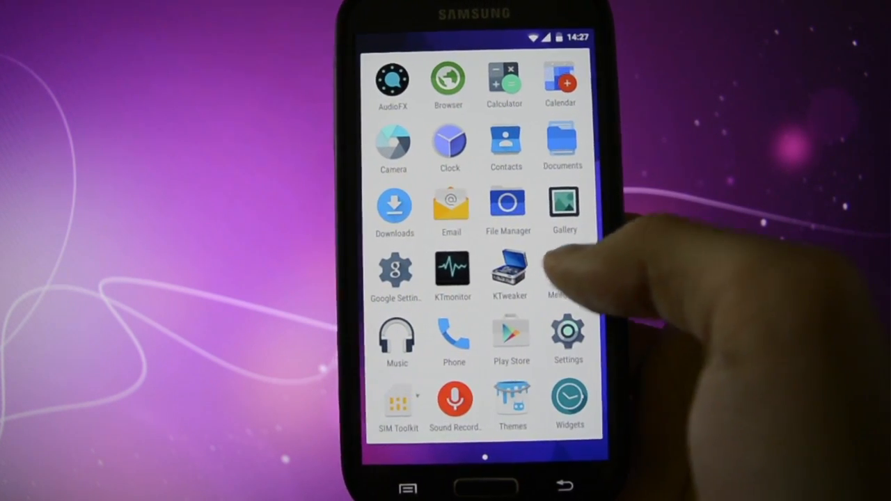
Step: Use an app from the drawer, then return to the home screen with its clock widget at 14:28
click(557, 272)
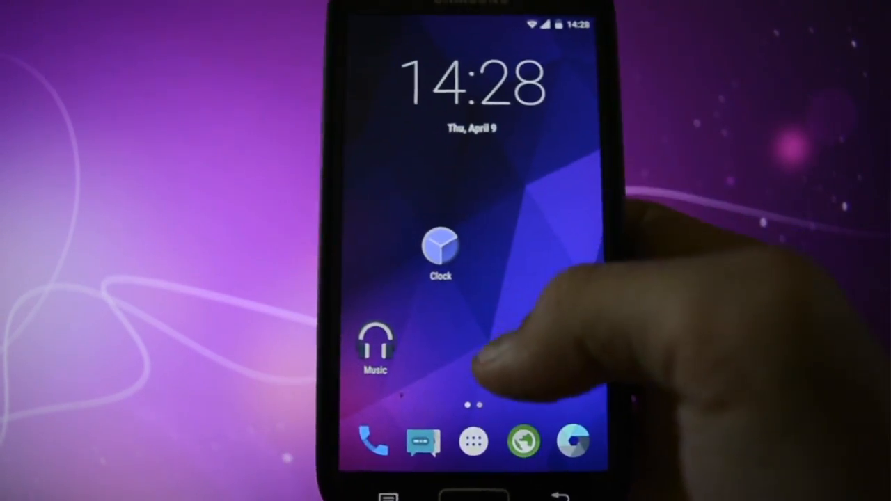
Step: From the app drawer, launch Settings scrolled to the System section with About phone
click(474, 452)
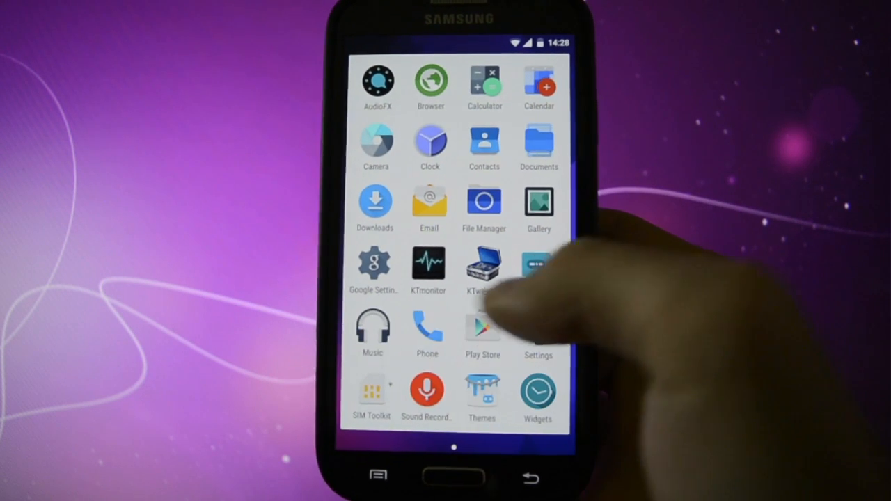
click(537, 331)
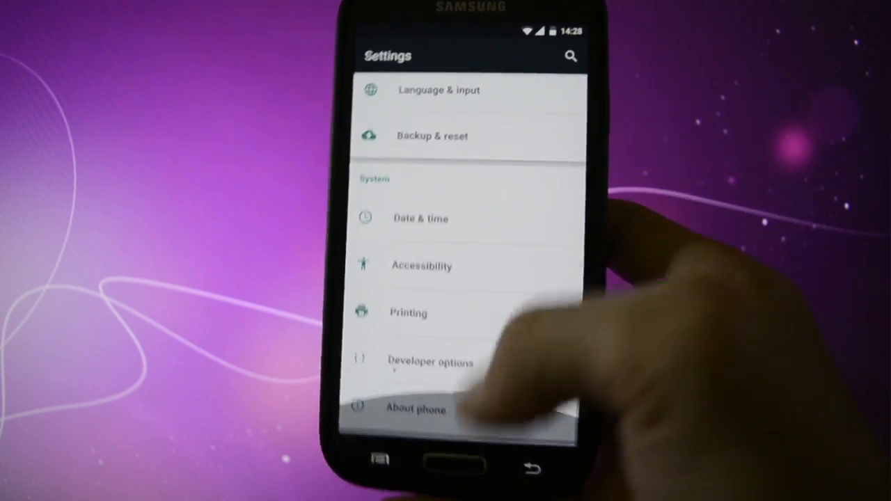